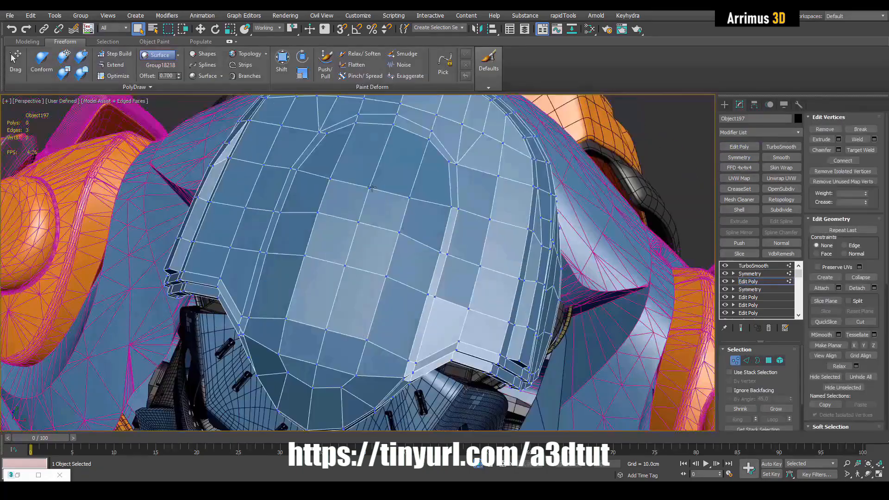
Step: Create an orange Sphere primitive in the empty scene
click(820, 150)
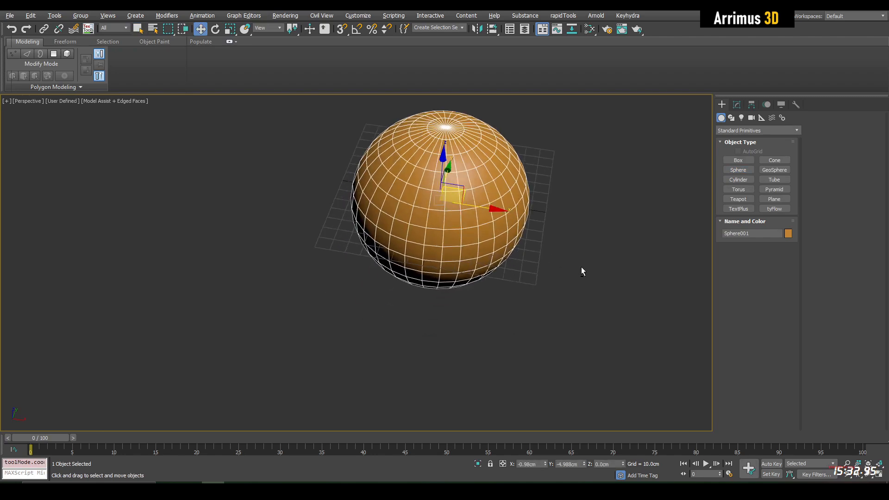
Step: Create a plane, subdivide it, and apply a procedural lattice pattern from Topology
click(773, 199)
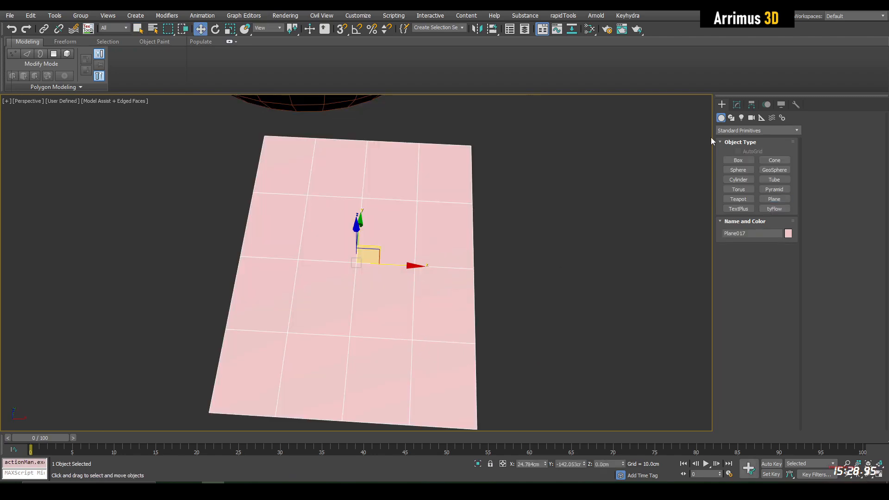
click(779, 146)
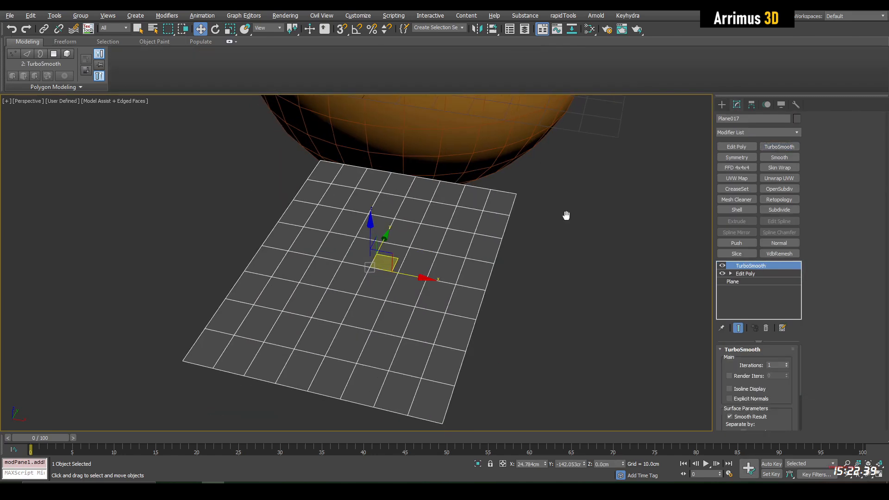
click(736, 146)
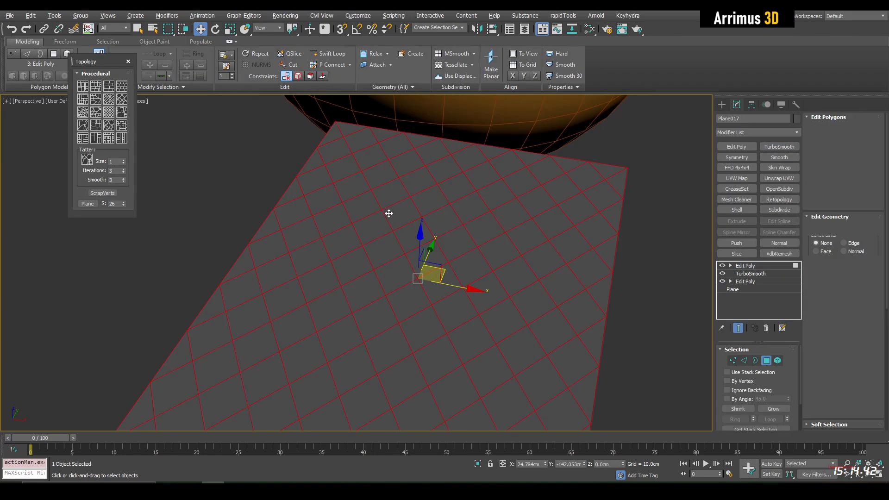
click(766, 360)
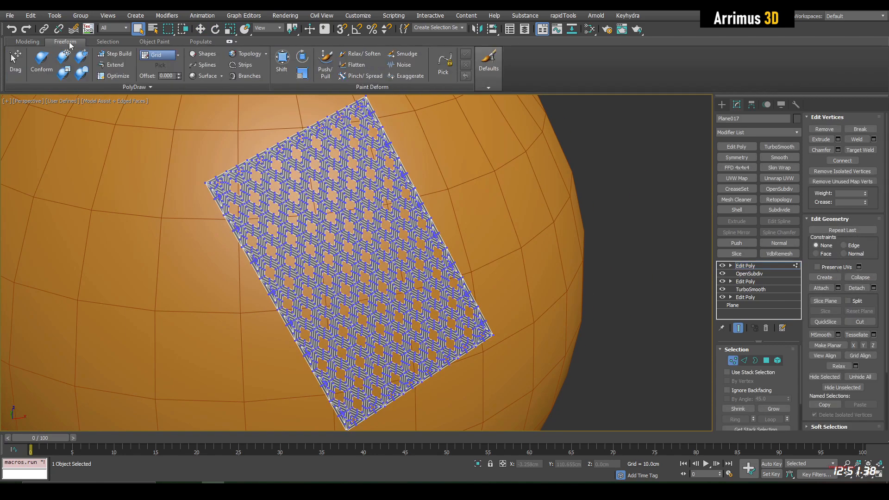
Step: Set PolyDraw Draw On to Surface, targeting Sphere001, and give the sphere 64 segments
click(177, 56)
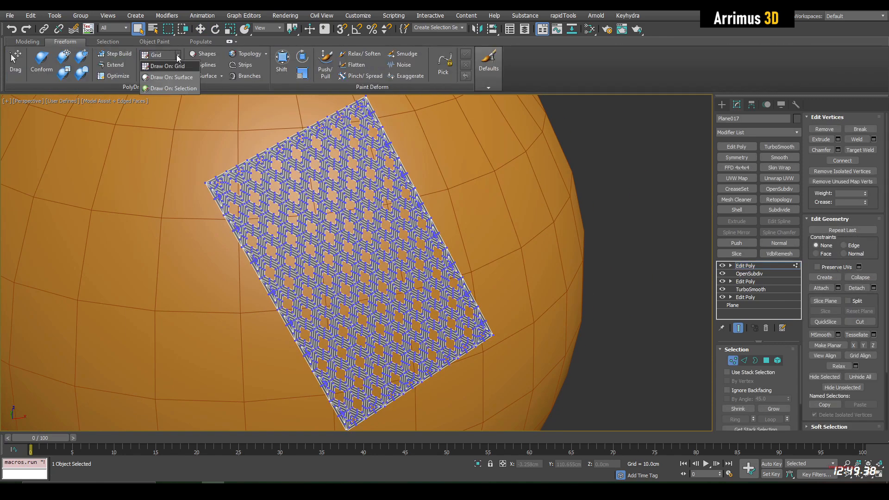
click(171, 78)
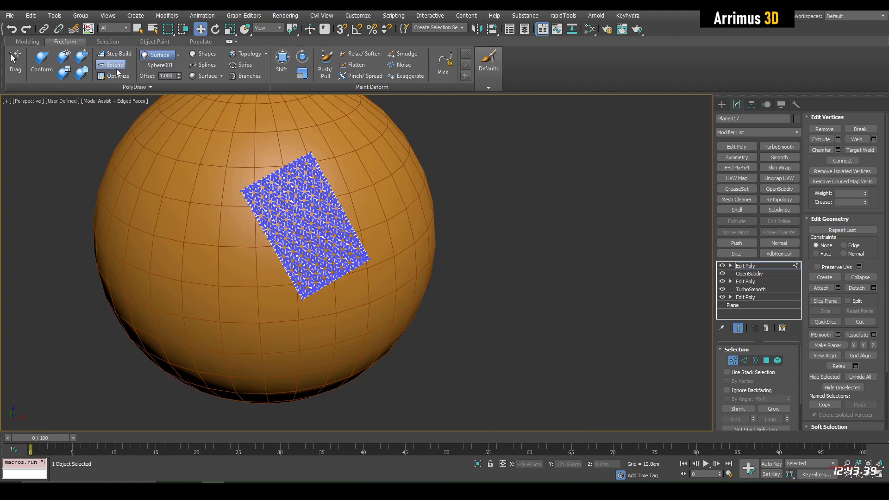
click(41, 62)
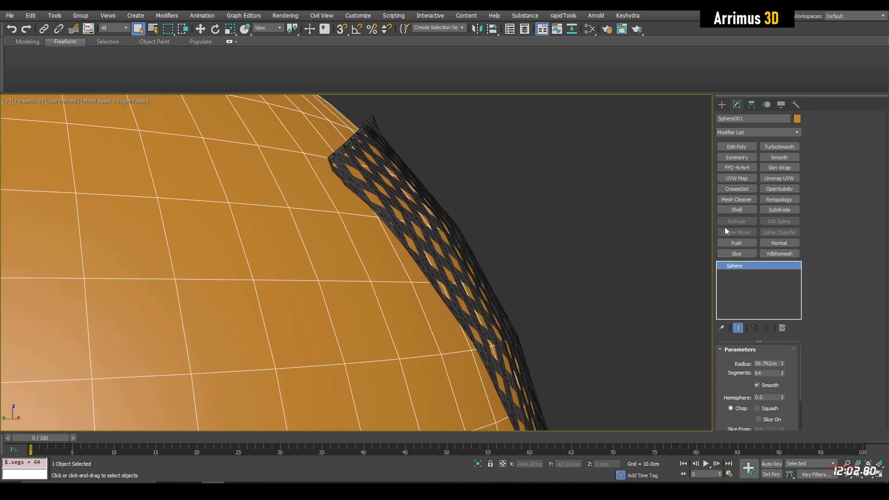
Step: Add an Edit Poly modifier to Plane017 and set PolyDraw Offset to 0.0
click(778, 147)
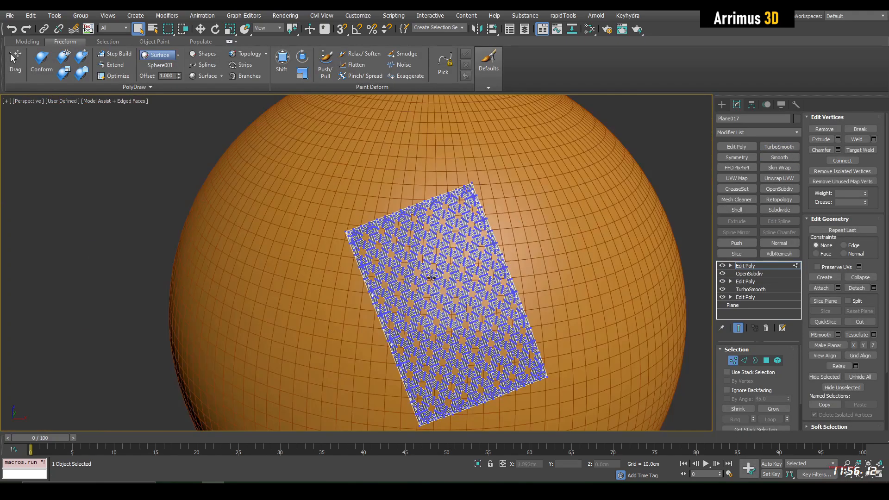
click(42, 63)
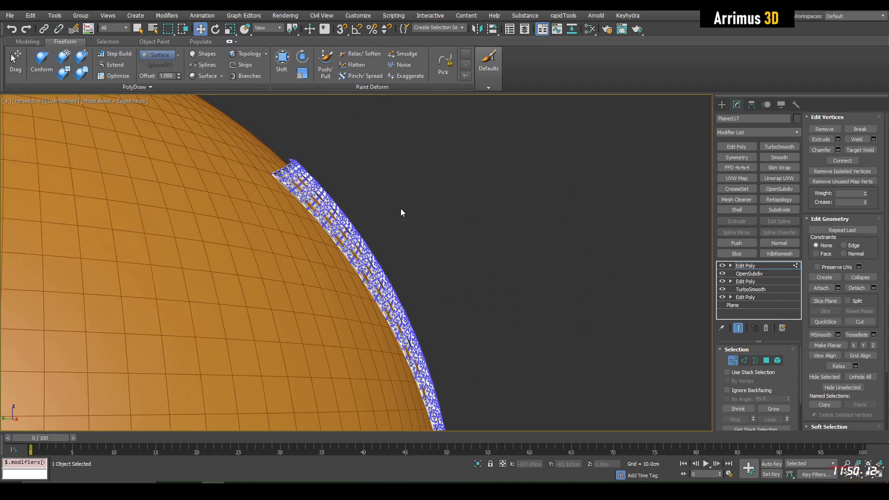
click(745, 265)
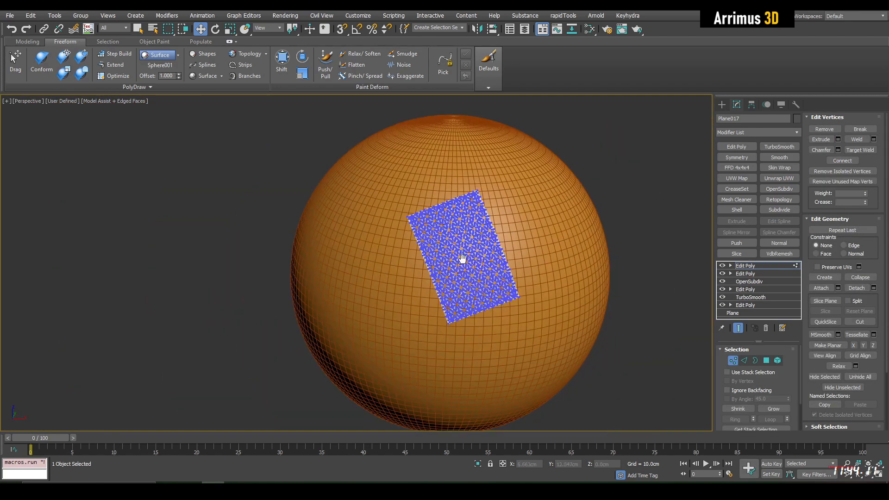
click(41, 60)
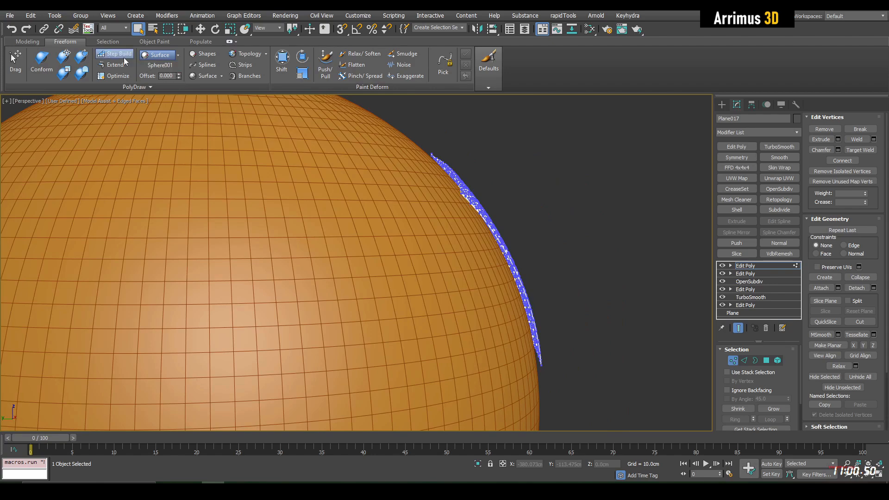
Step: Brush the lattice panel onto the sphere with the Conform brush at strength 140
click(41, 63)
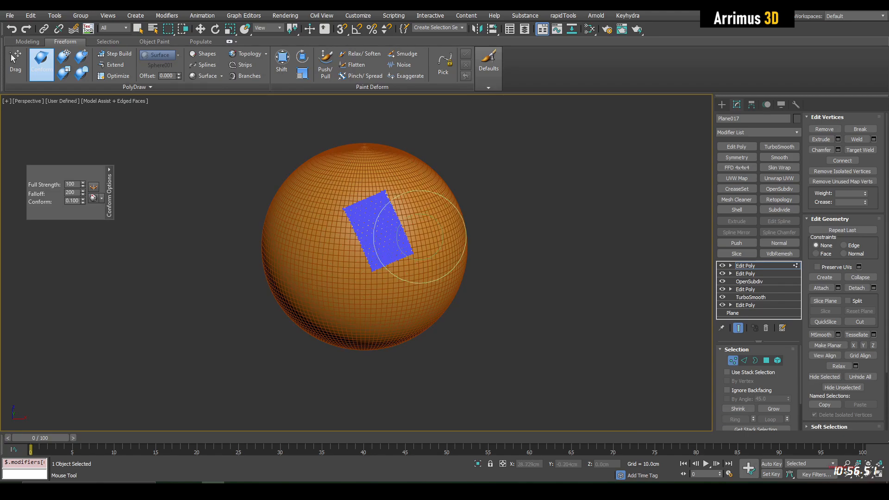
scroll(up, 3)
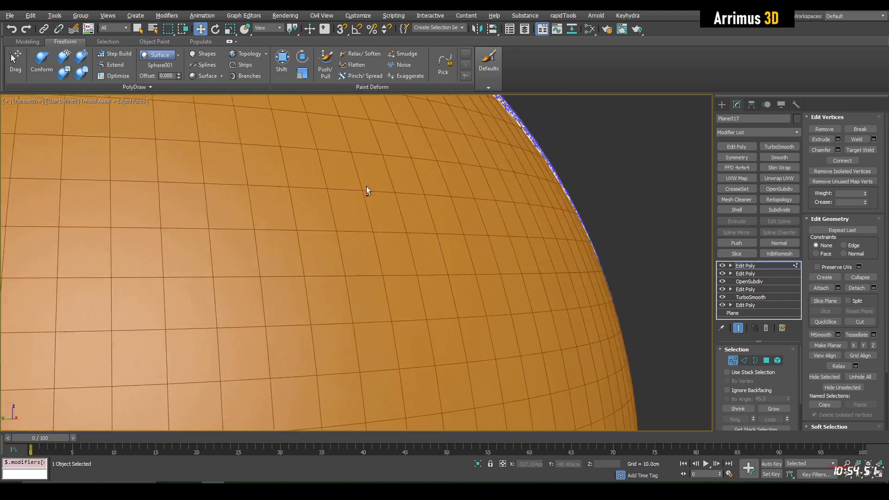
click(40, 64)
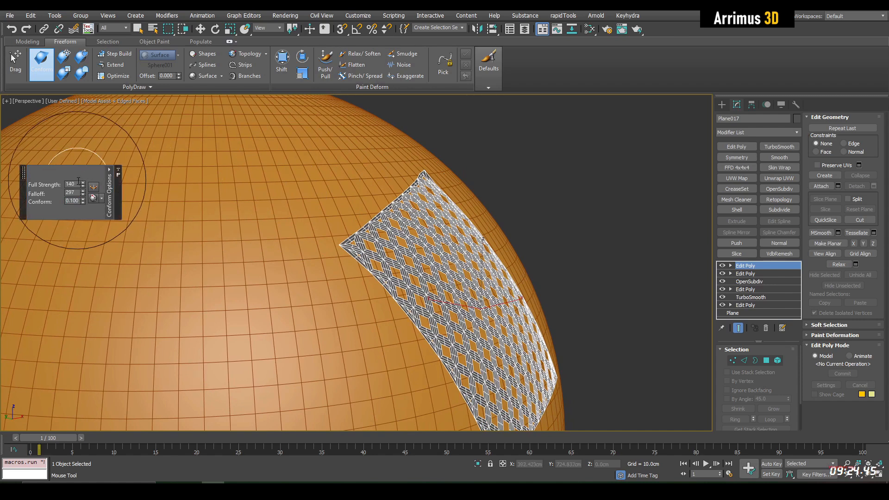
mouse_move(70, 193)
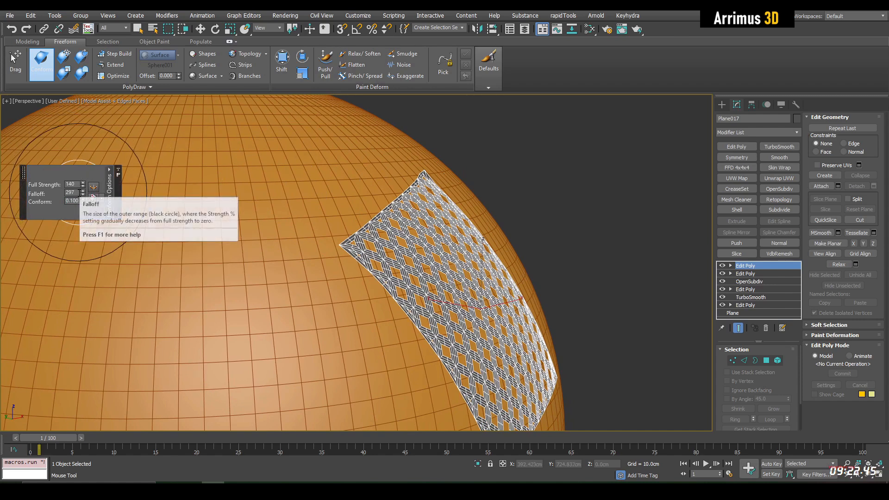
mouse_move(74, 202)
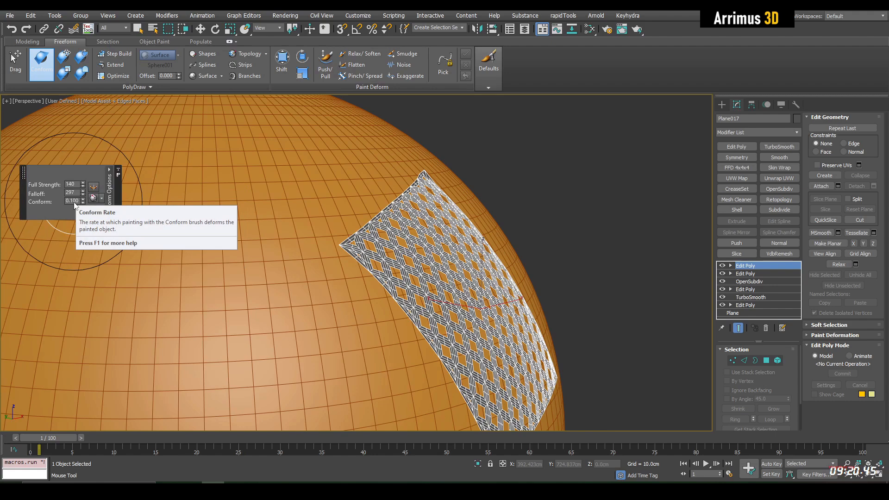
mouse_move(67, 205)
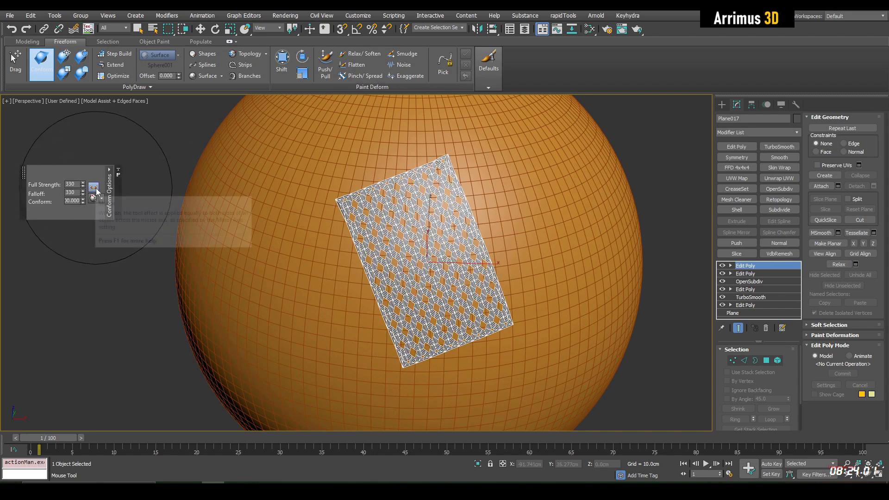
mouse_move(93, 197)
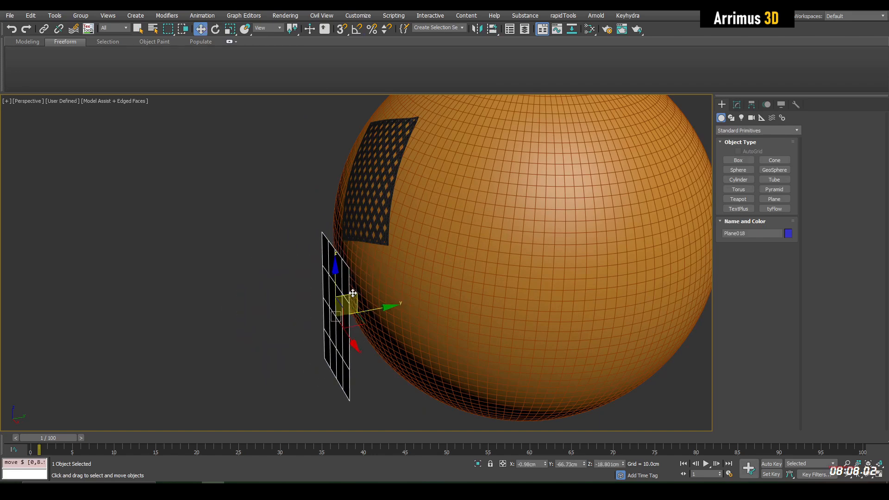
Step: Smooth the new blue plane with TurboSmooth and Edit Poly, then enable Conform Vertex Normals
click(736, 105)
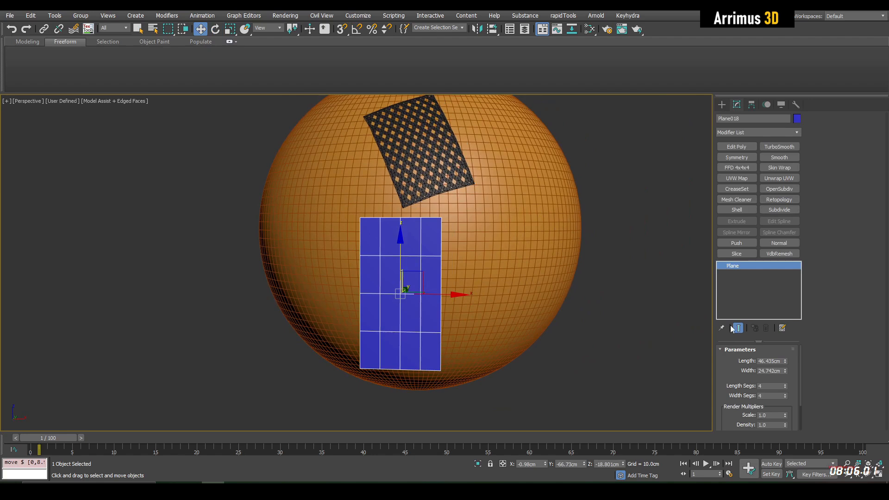
click(779, 146)
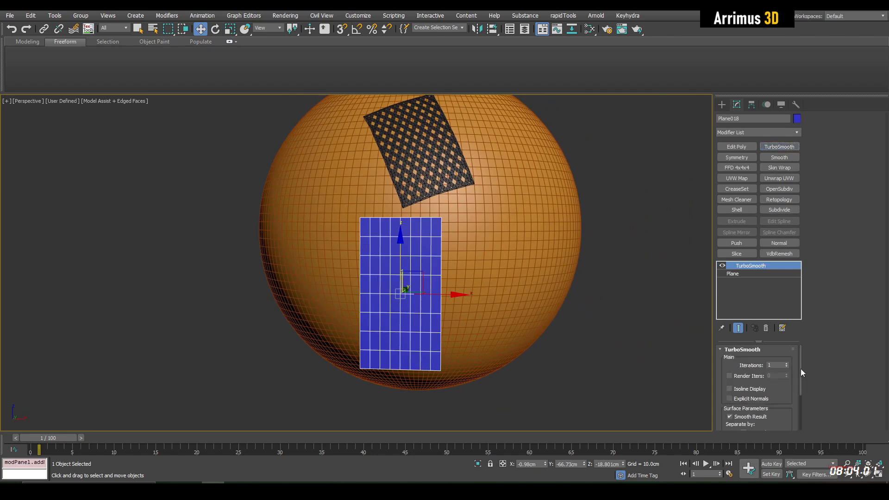
click(736, 146)
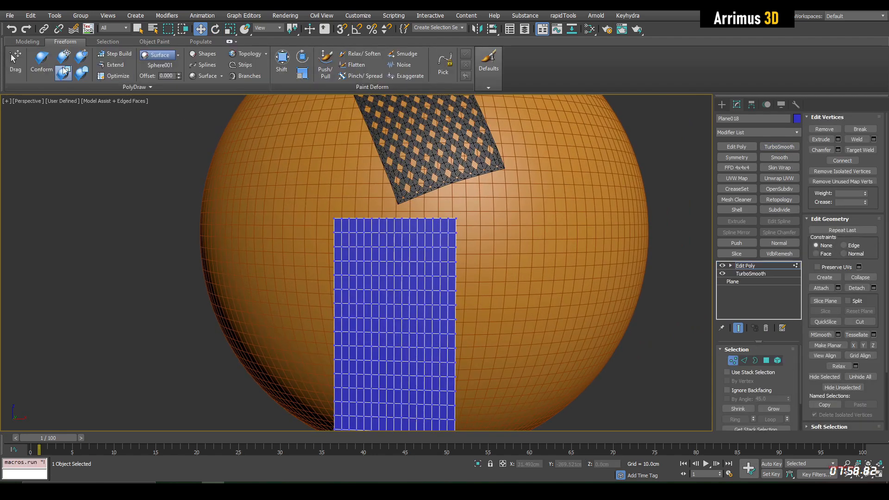
click(40, 64)
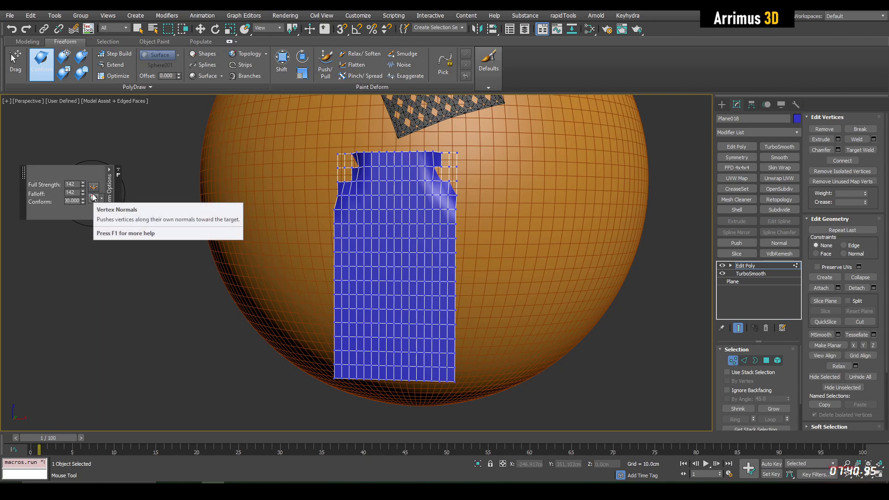
click(93, 201)
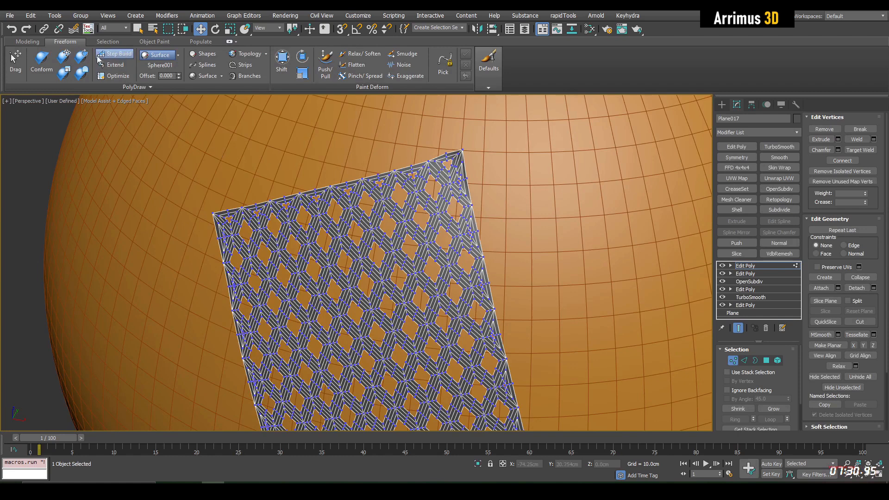
Step: Start conforming Plane017 onto the sphere and expand the additional Conform Options
click(40, 64)
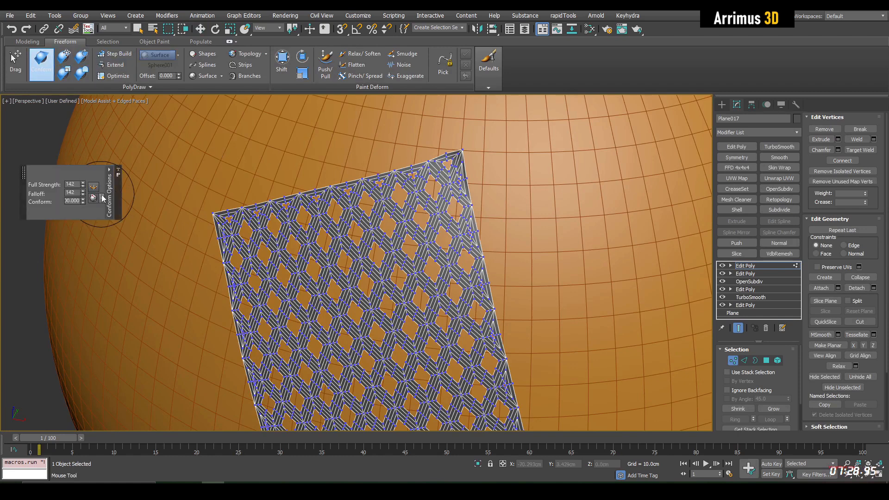
click(93, 198)
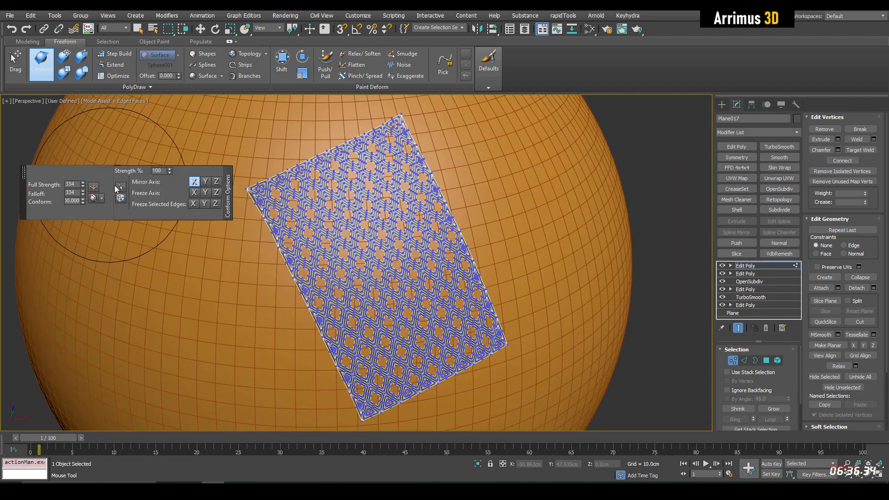
mouse_move(140, 177)
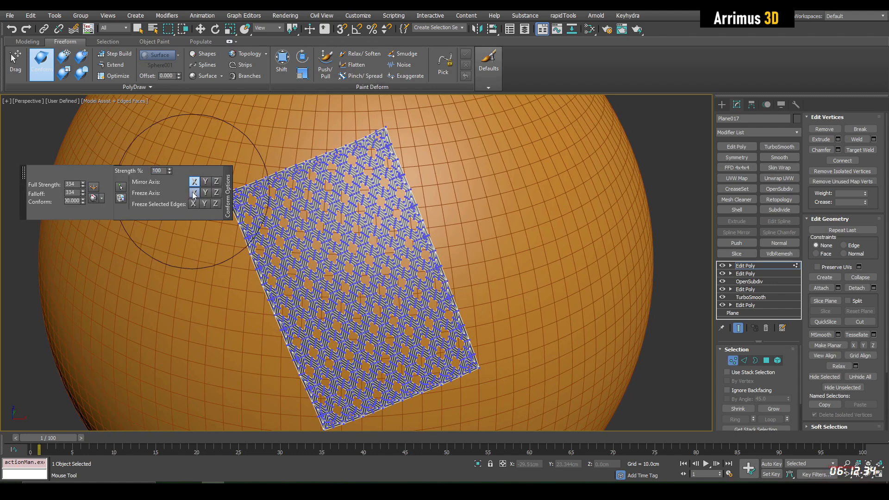
mouse_move(194, 194)
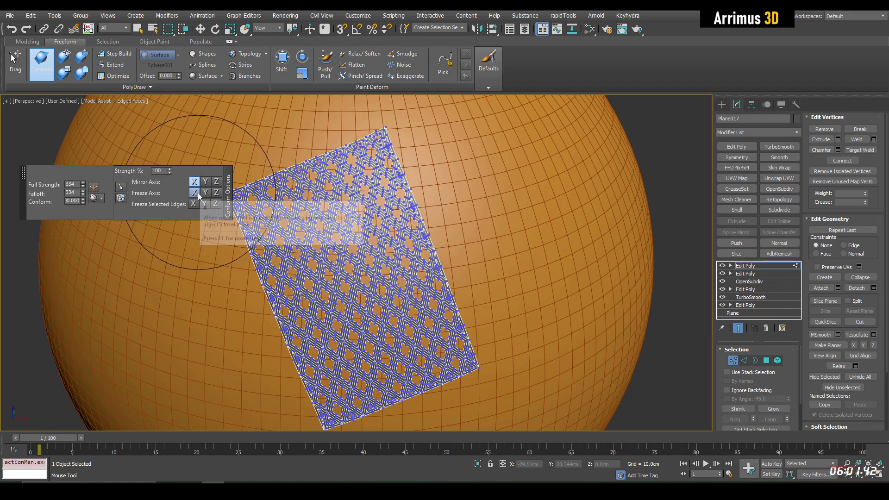
mouse_move(194, 204)
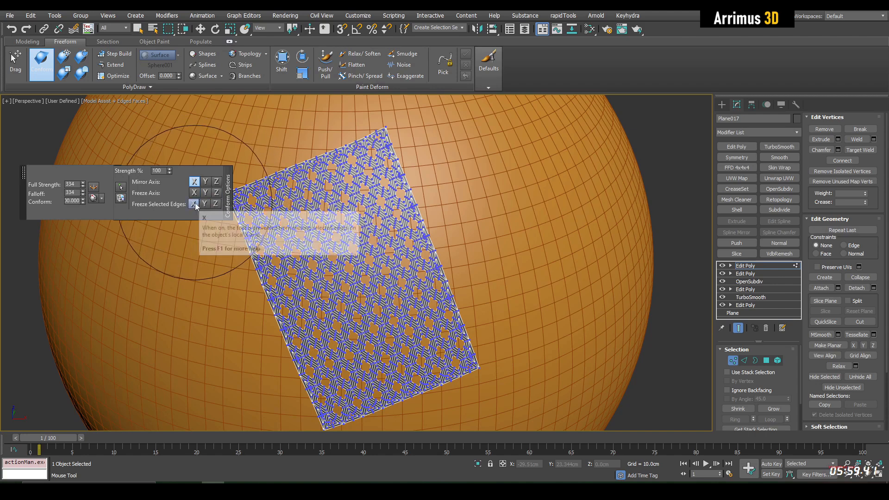
mouse_move(195, 204)
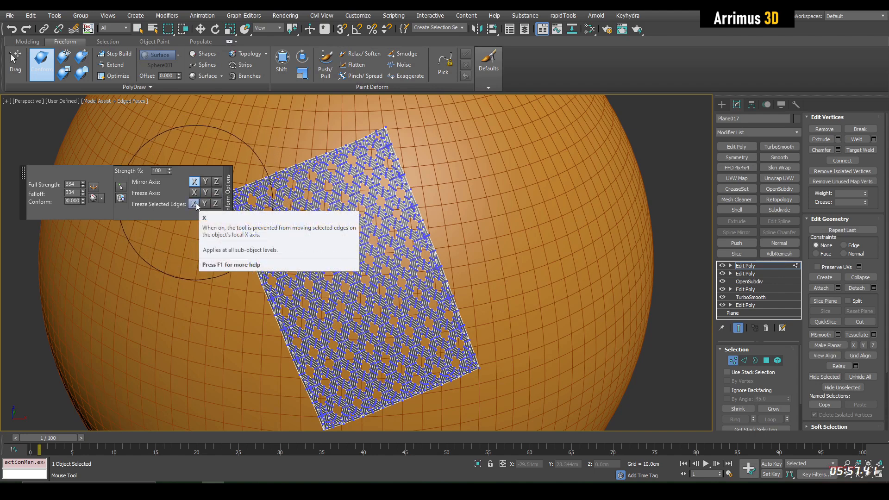
mouse_move(120, 187)
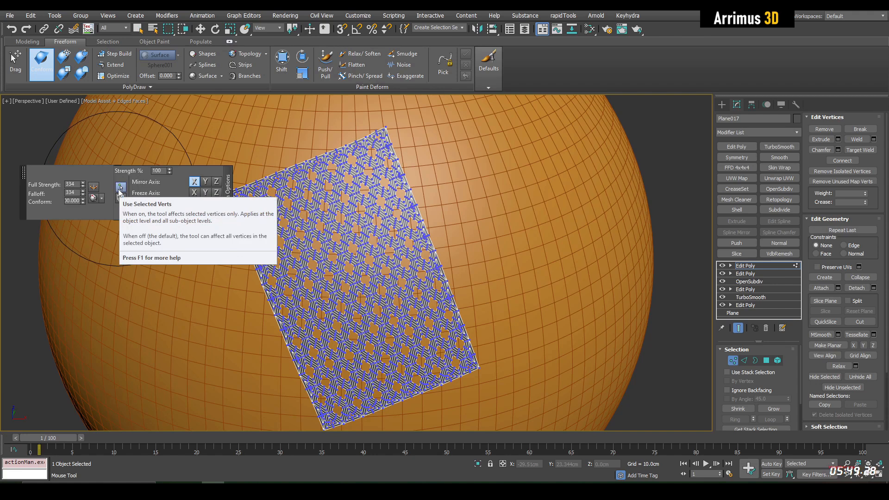
mouse_move(120, 202)
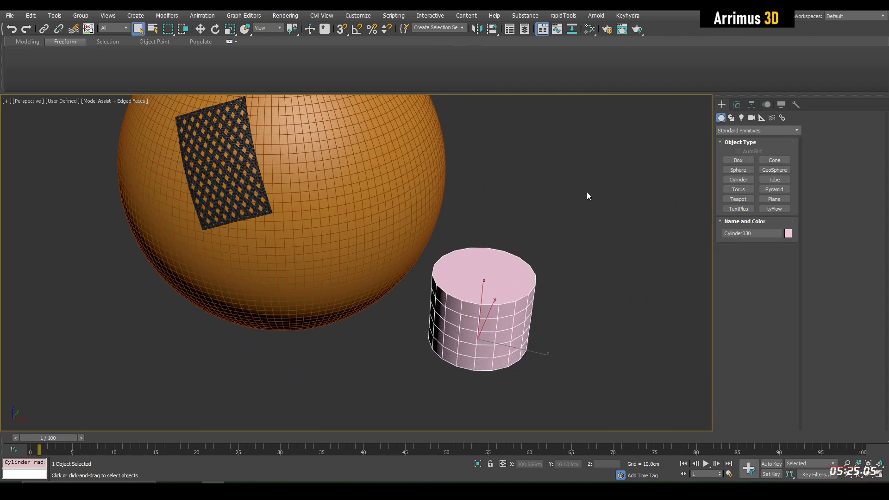
Step: Add Edit Poly to the cylinder and conform its cap vertices onto the sphere
click(736, 105)
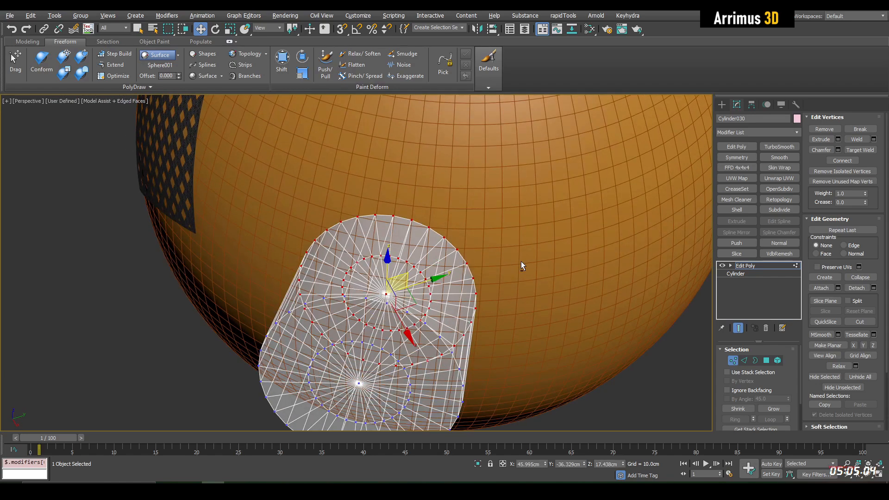
click(40, 63)
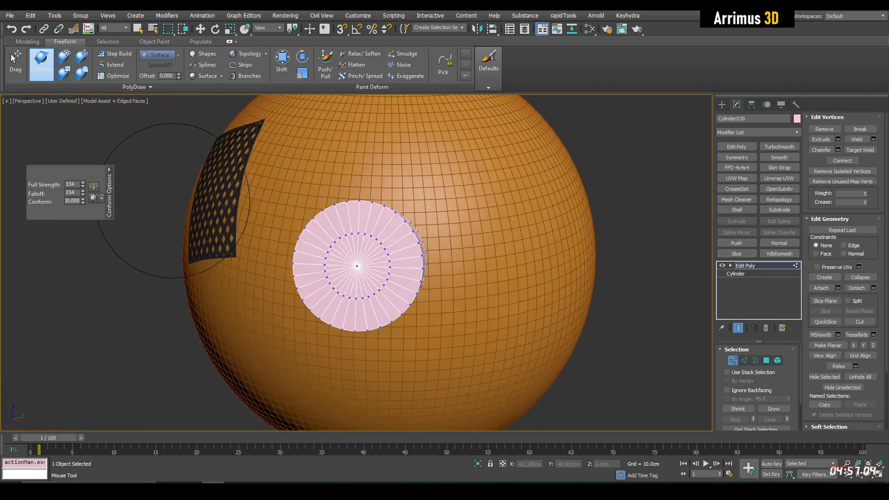
click(109, 169)
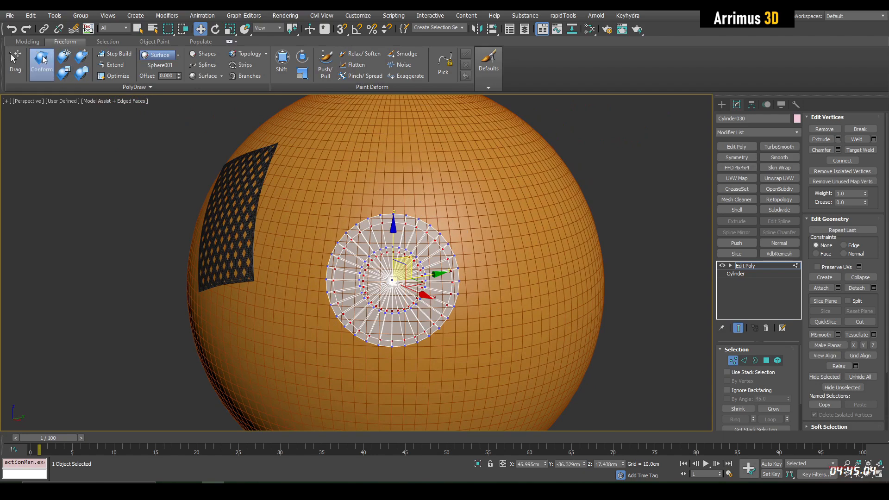
click(40, 62)
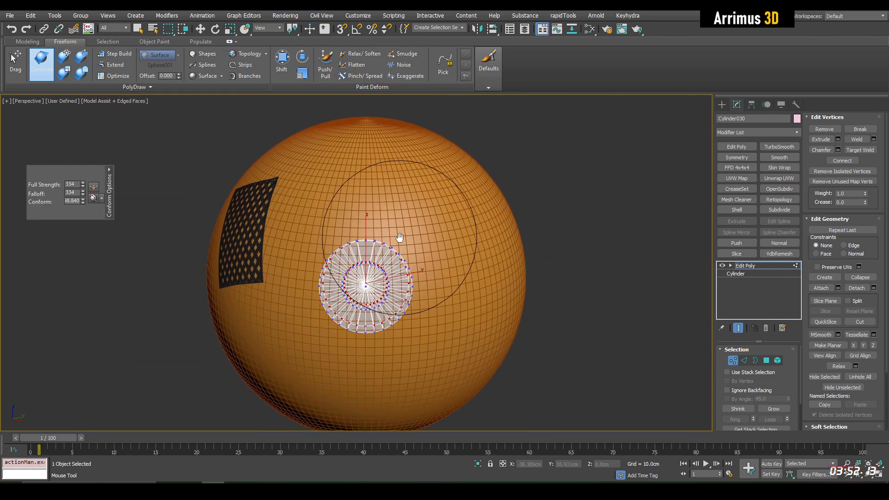
scroll(down, 3)
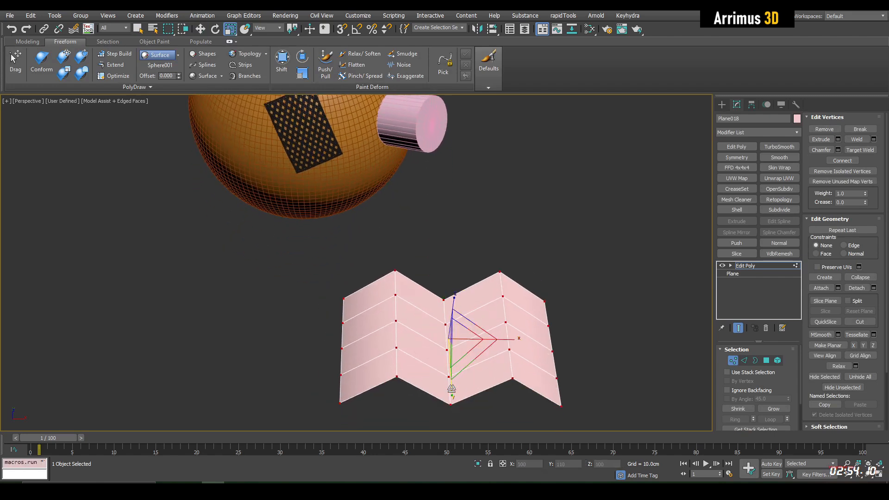
Step: Smooth the zigzag Plane018 into a wavy surface with TurboSmooth
click(778, 147)
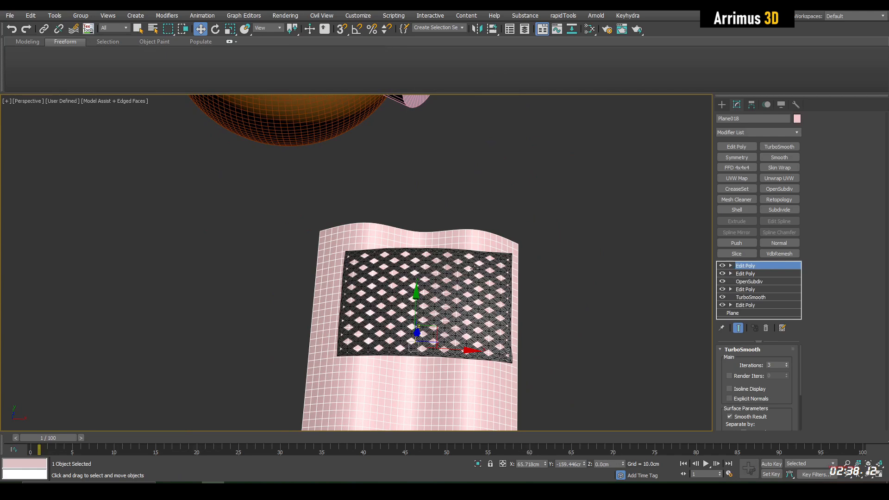
Step: Select Plane017 and brush it onto the wavy Plane018 with Freeform Conform
click(745, 266)
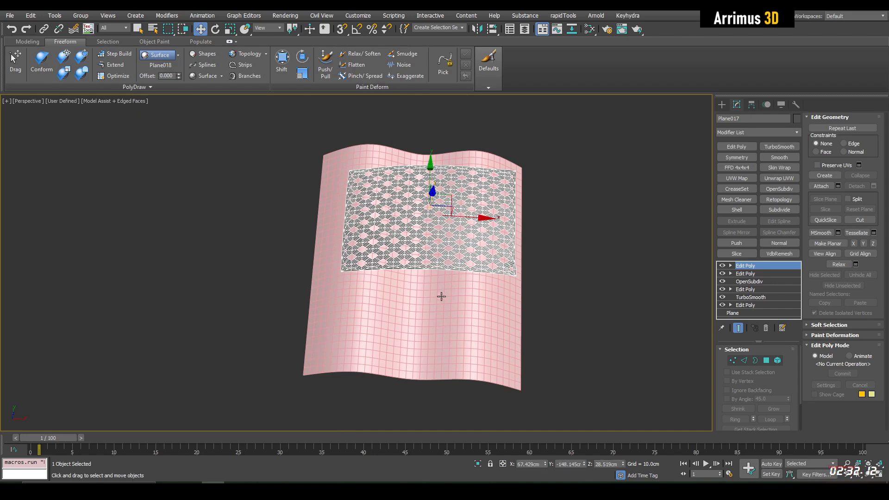
click(41, 64)
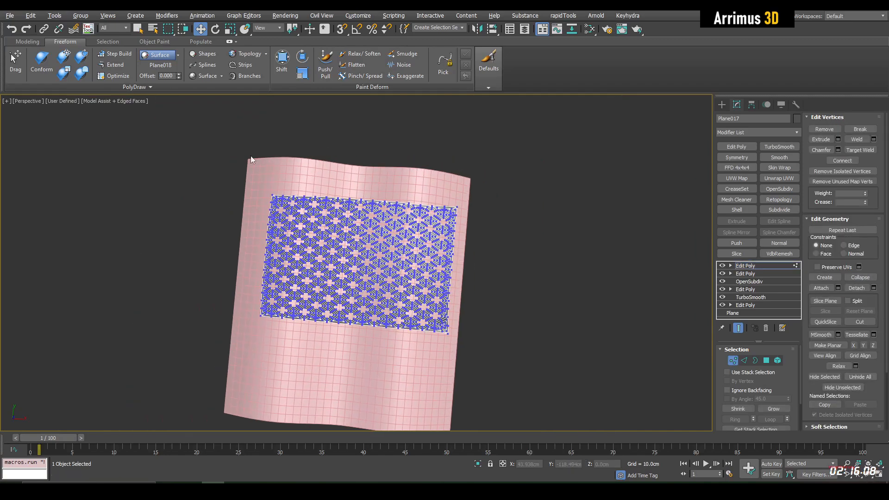
click(40, 63)
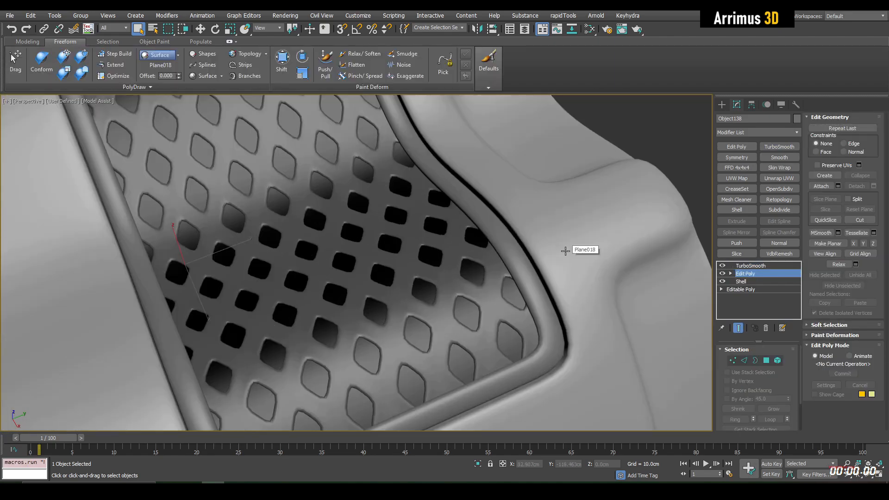
click(820, 150)
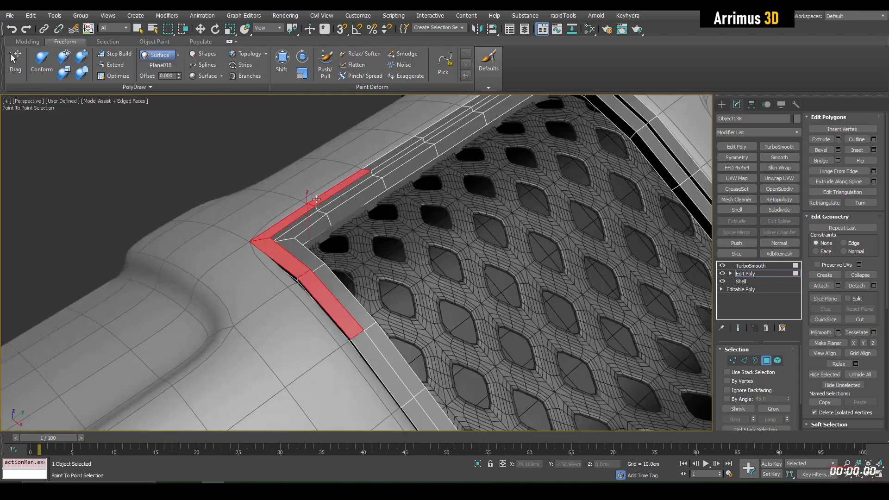
click(838, 150)
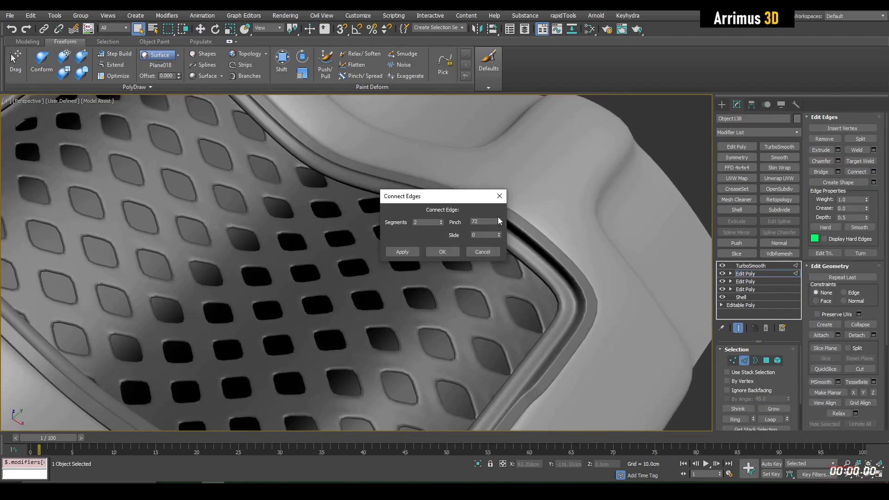
click(442, 251)
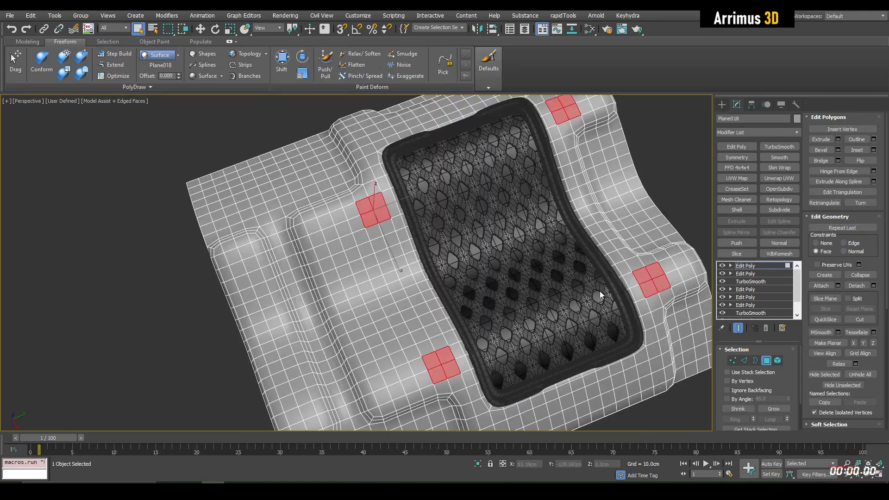
click(839, 150)
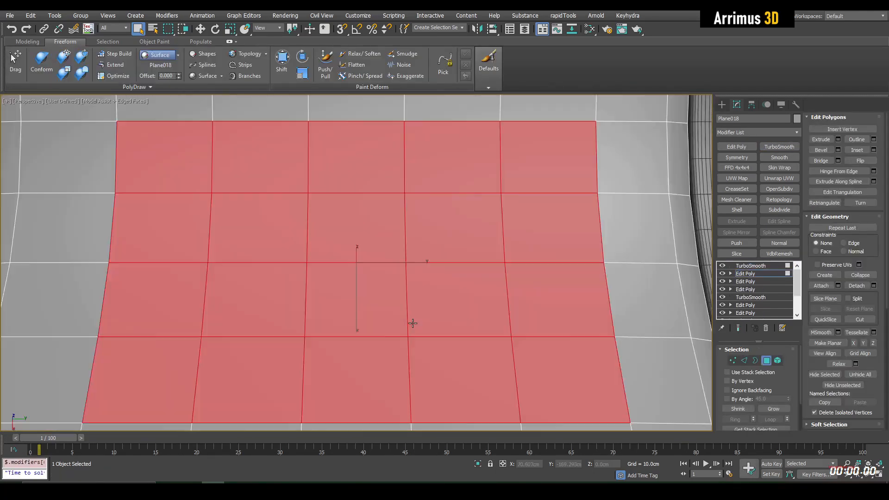
click(745, 273)
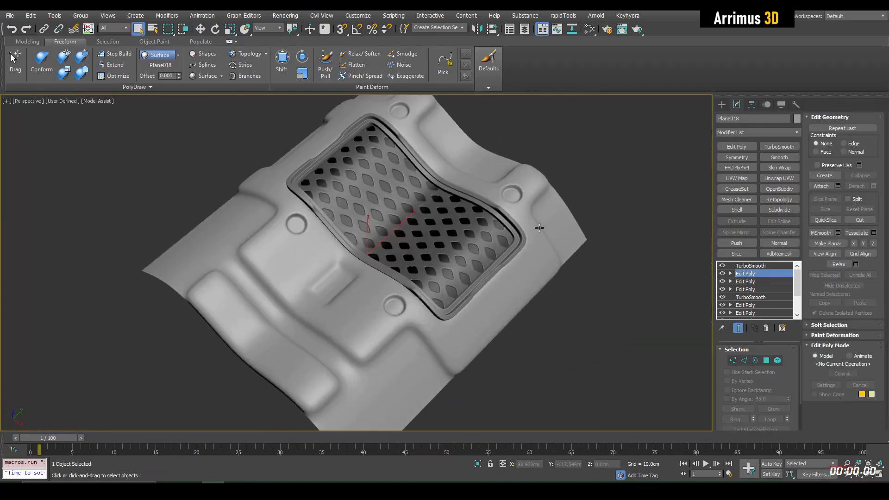
click(737, 209)
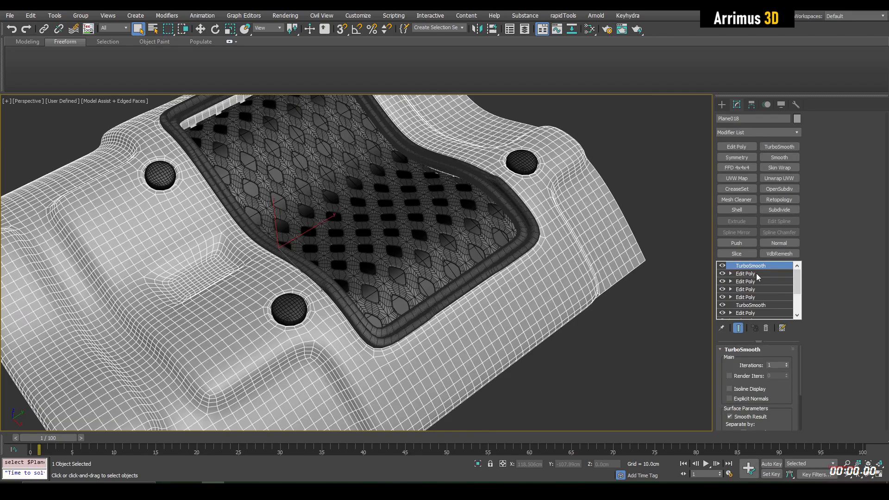
click(745, 274)
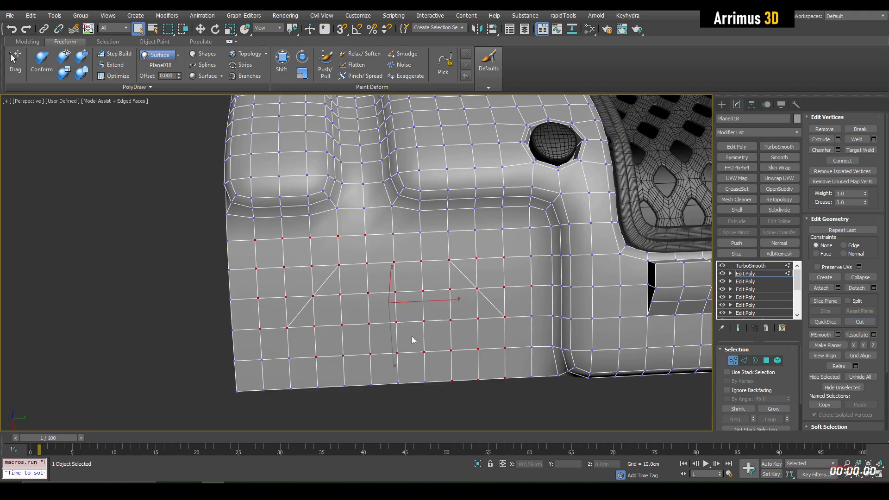
click(766, 360)
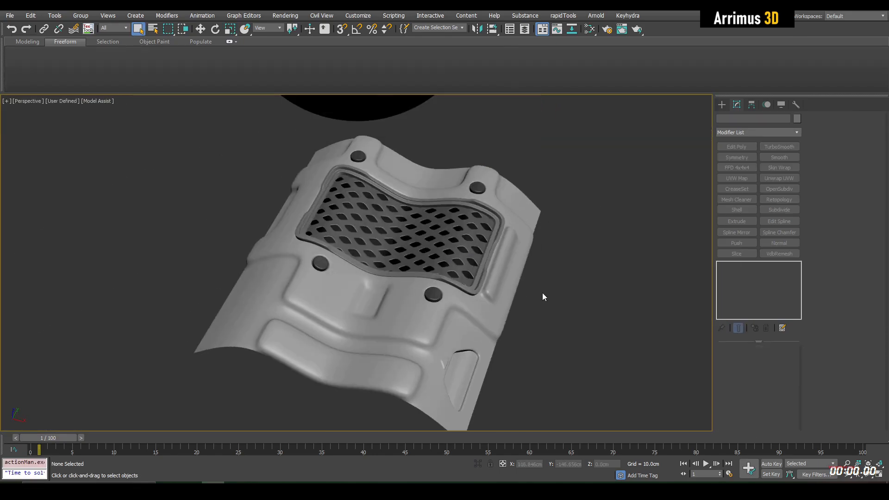
scroll(up, 3)
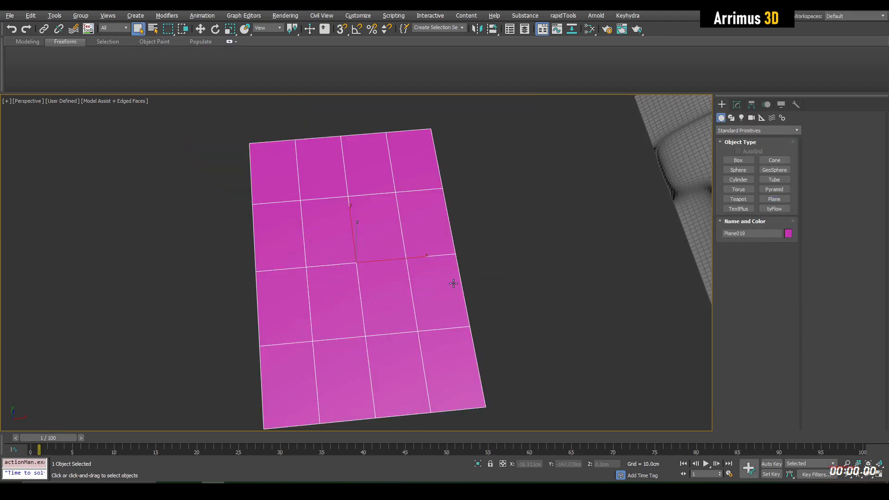
Step: Set the new 4x4 plane's colour to grey and Shift-clone it as a copy
click(735, 104)
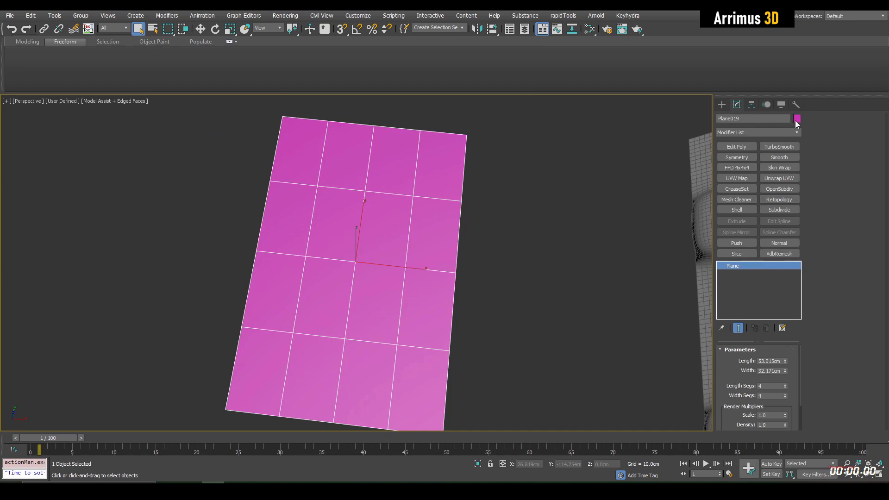
click(796, 118)
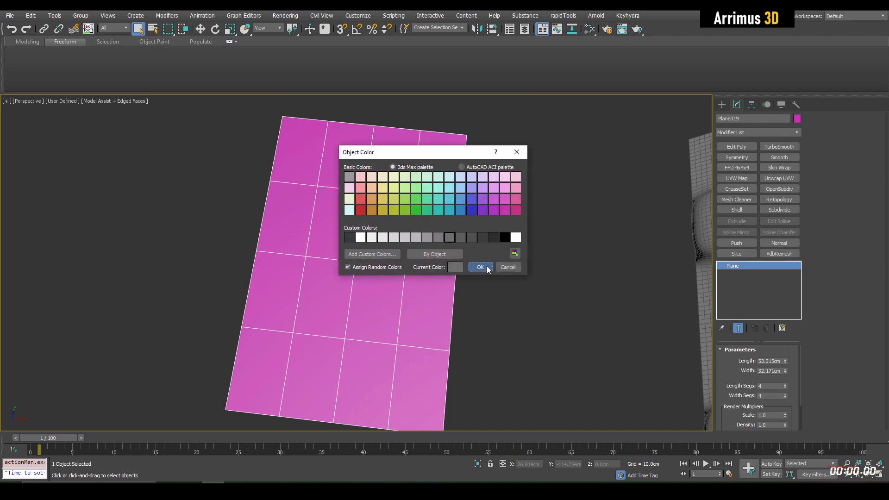
click(479, 267)
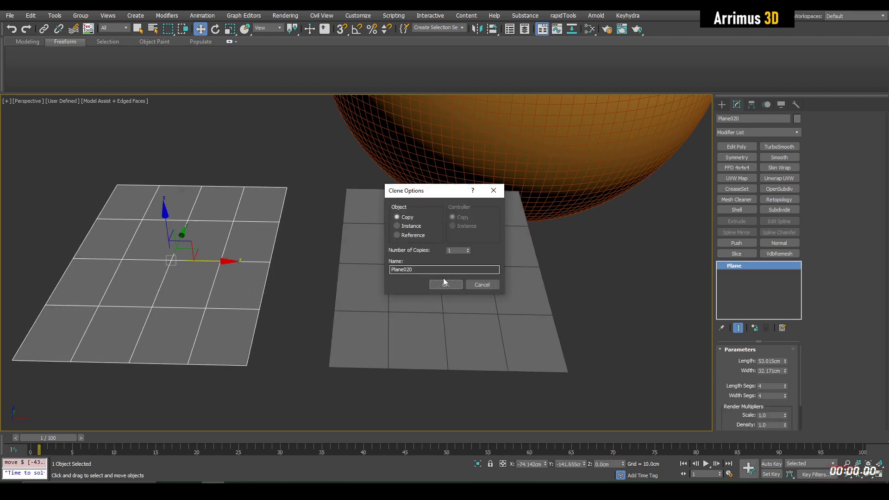
click(445, 283)
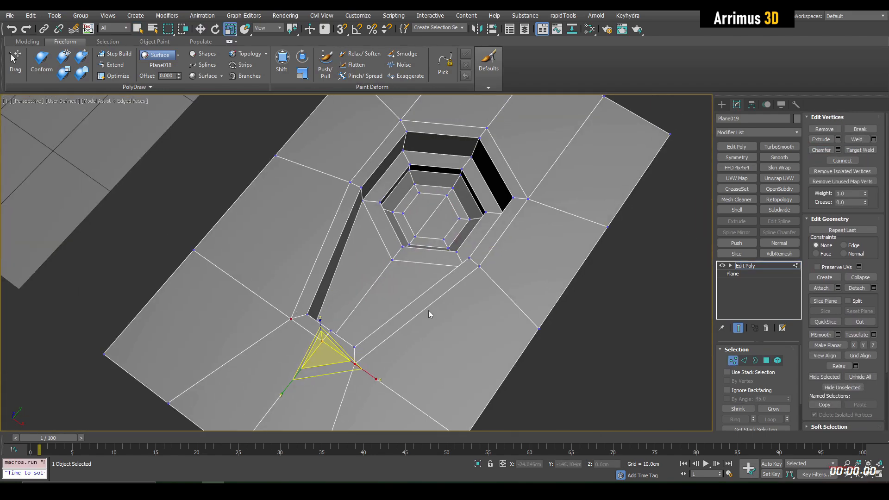
Step: Model the hexagon inset at edge level with TurboSmooth, then select the copied plane
click(745, 361)
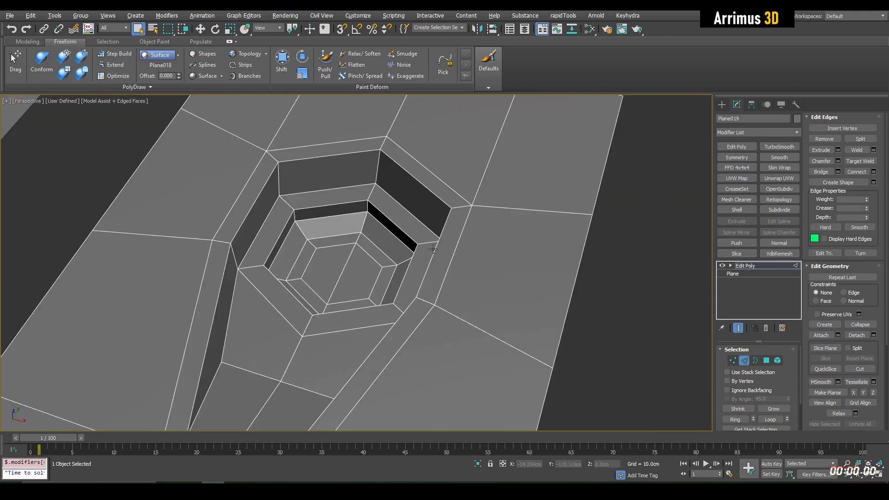
click(778, 147)
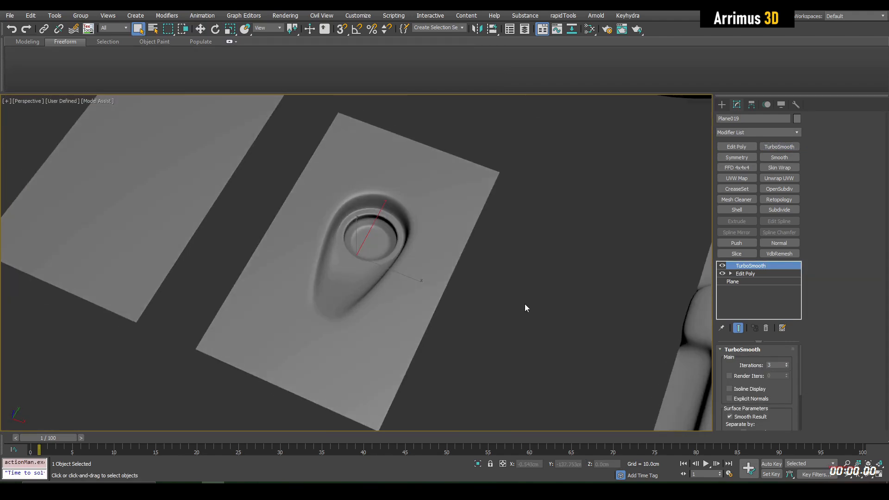
click(745, 273)
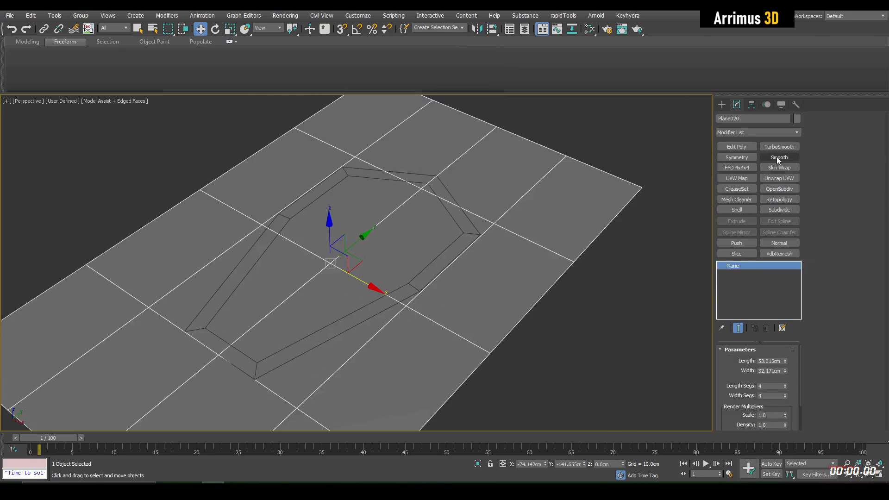
Step: Apply TurboSmooth to Plane020 and add a Skin Wrap modifier to hexagonal Plane019
click(779, 146)
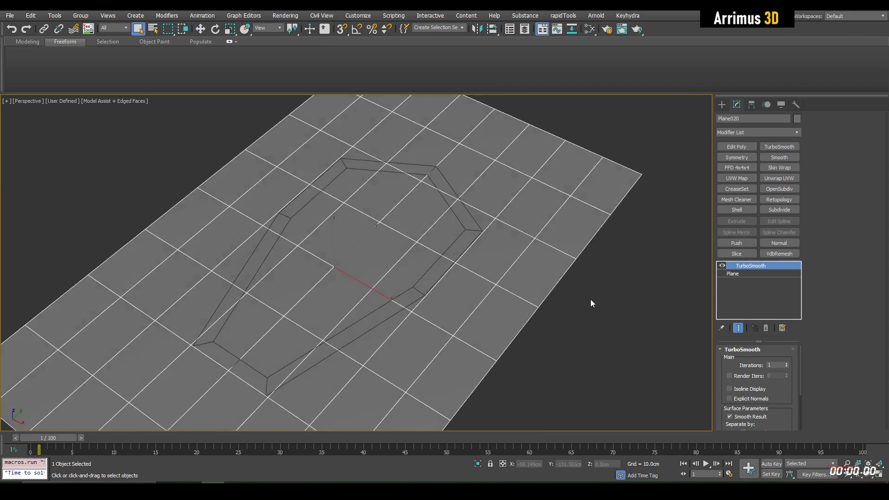
click(736, 146)
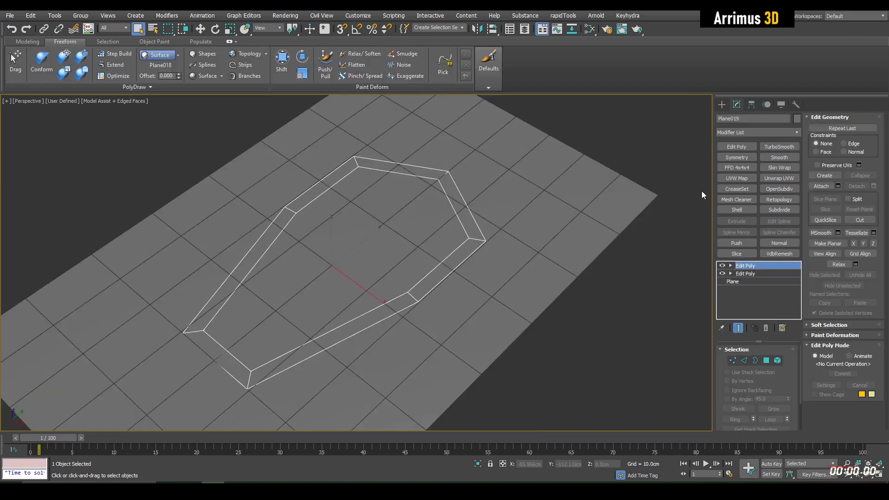
click(778, 167)
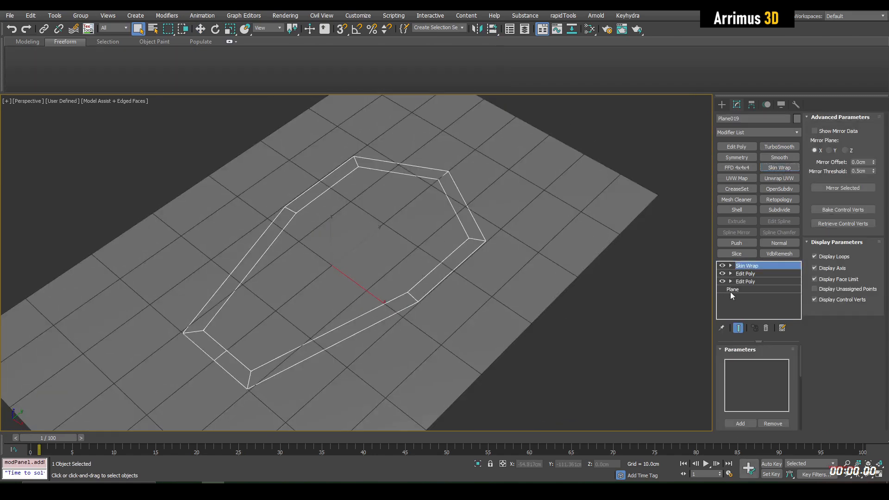
click(747, 265)
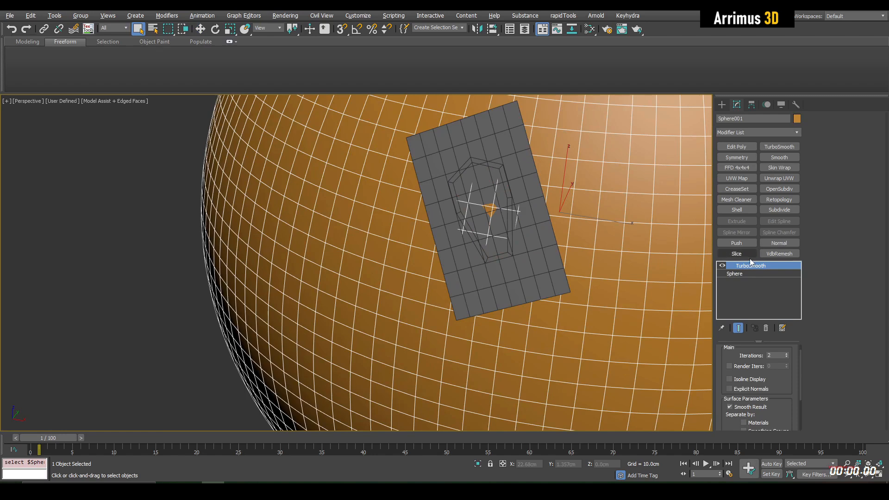
mouse_move(756, 290)
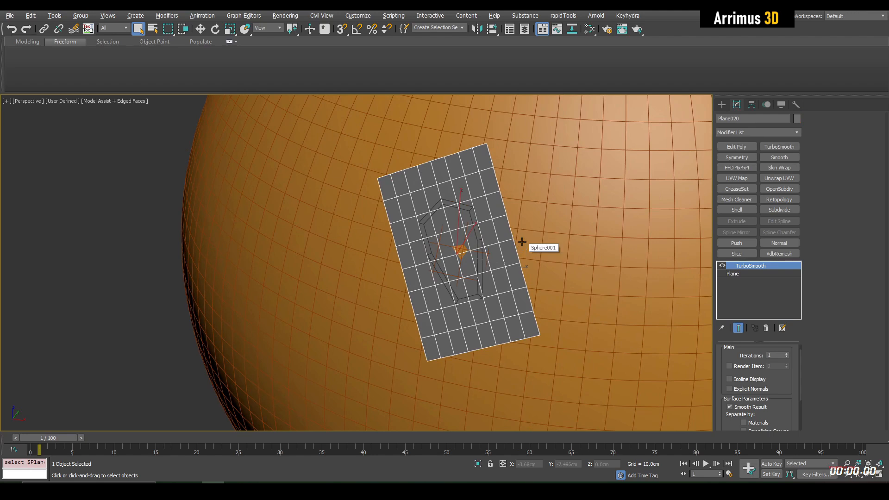
Step: Conform Plane020 onto Sphere001, then collapse Plane019's Skin Wrap to bake the wrapped hexagon
click(736, 146)
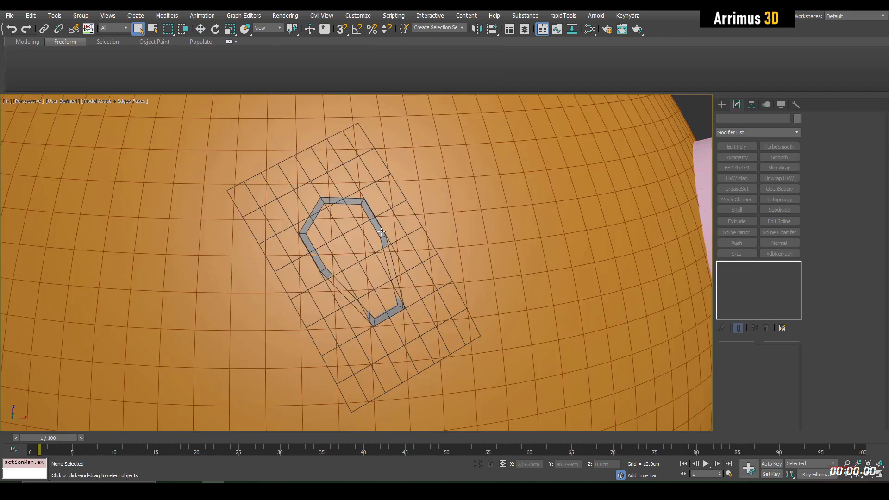
right_click(747, 265)
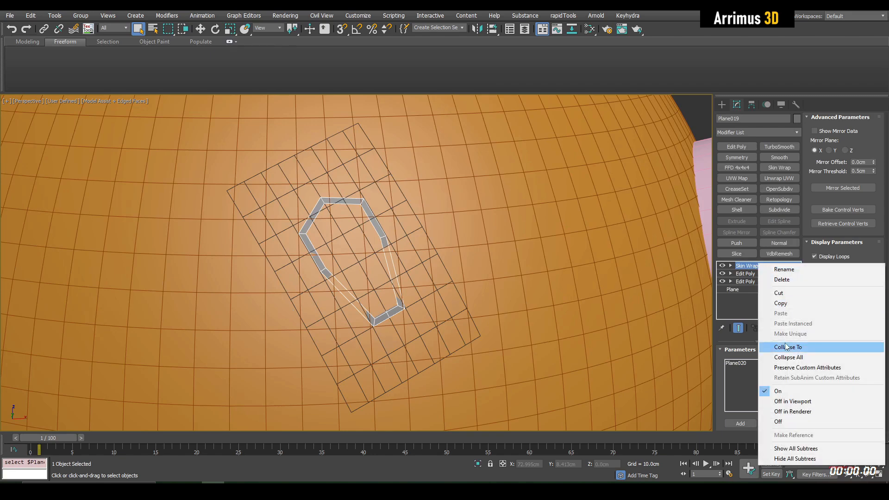
click(787, 346)
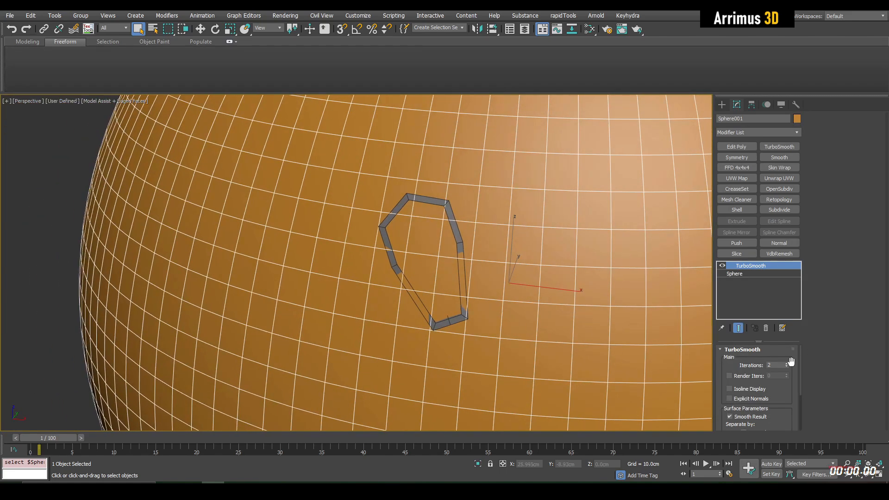
Step: Select Sphere001 to cut and smooth the hexagon recess, then zoom to inspect it
click(786, 367)
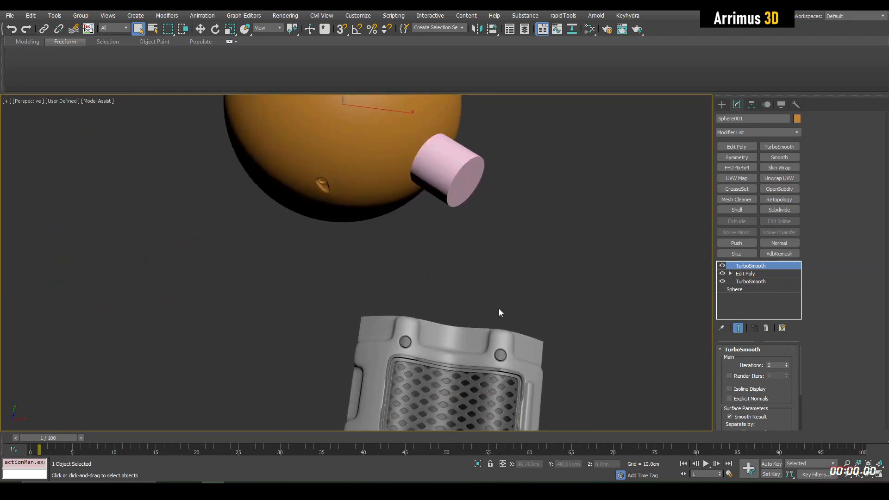
scroll(down, 3)
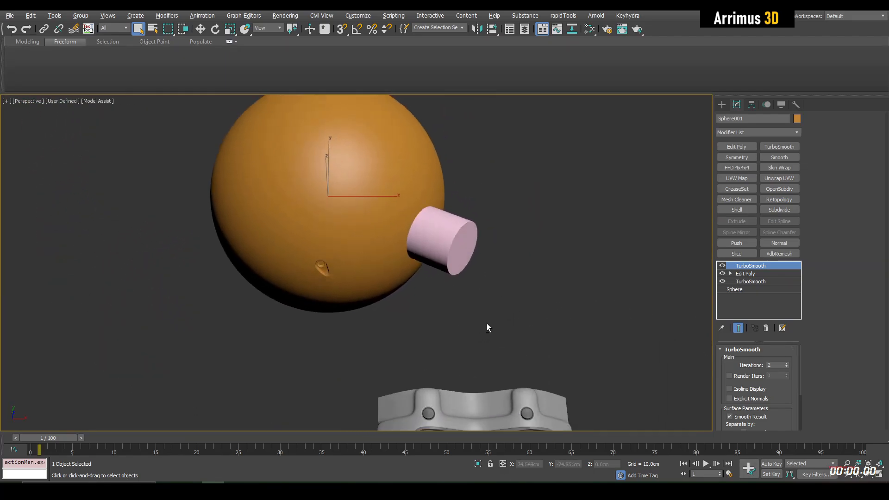